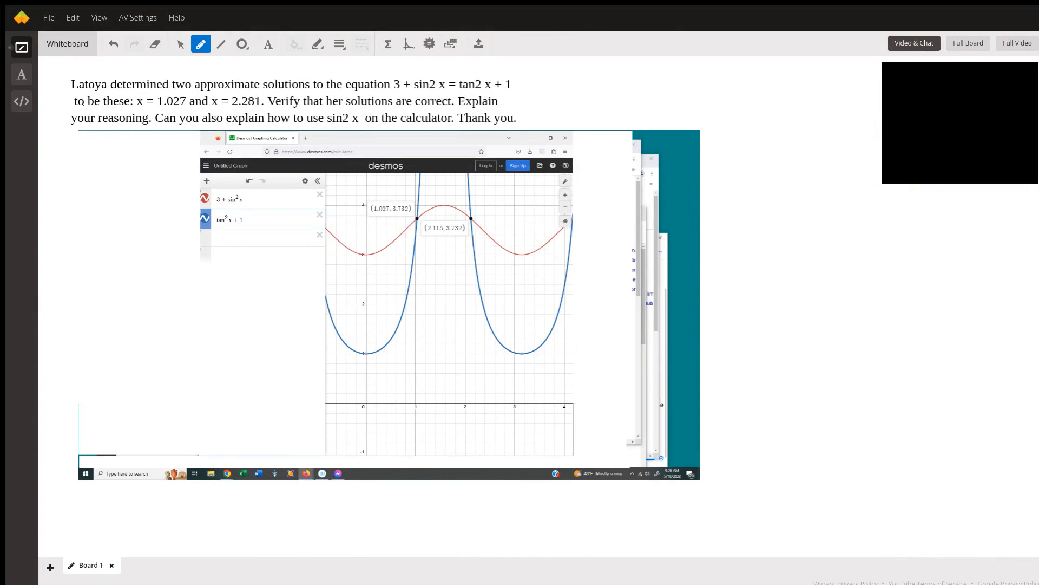
{"action": "mouse_move", "coordinate": [546, 80]}
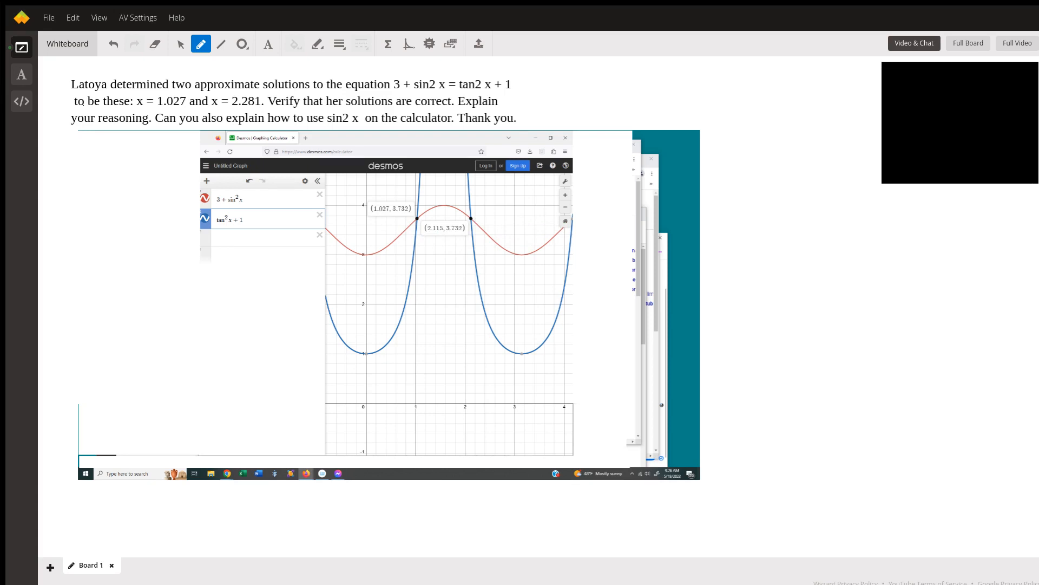
{"action": "mouse_move", "coordinate": [457, 235]}
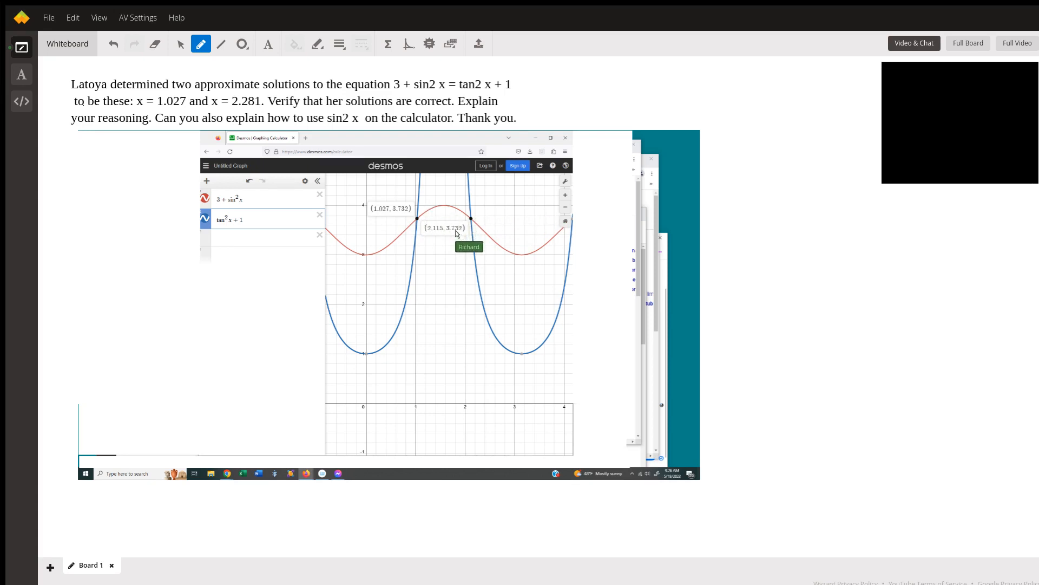